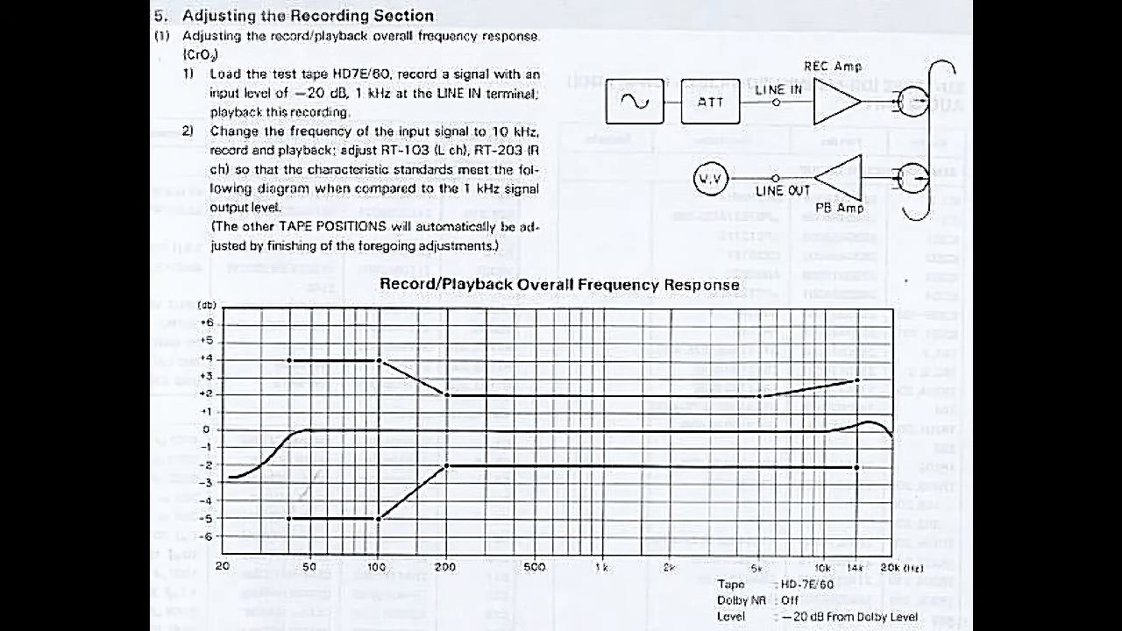
scroll(down, 3)
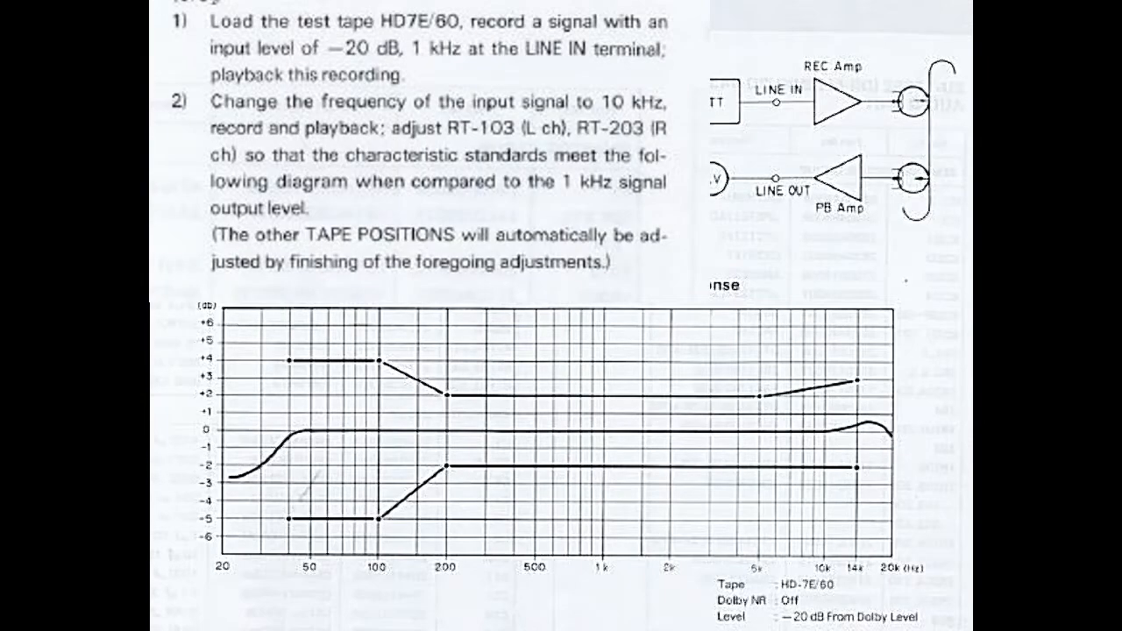